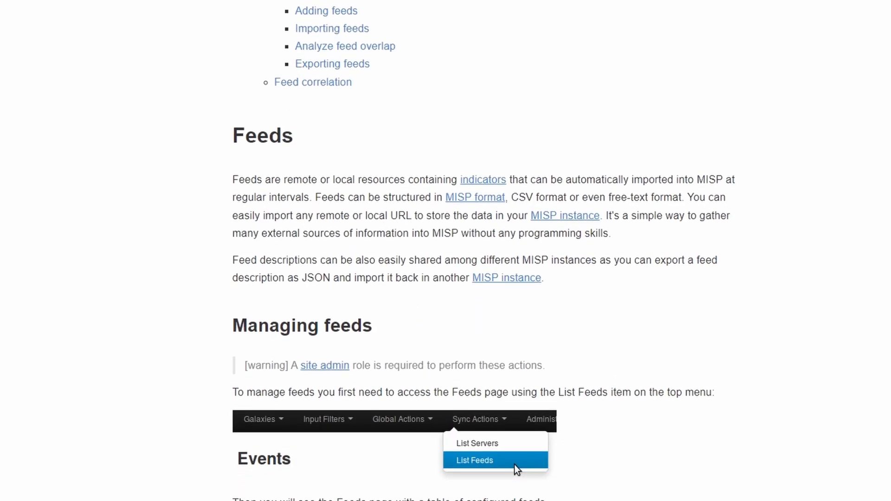
Scroll through the circl.lu MISP feeds guide down to the part on adding feeds.
scroll("down", 3)
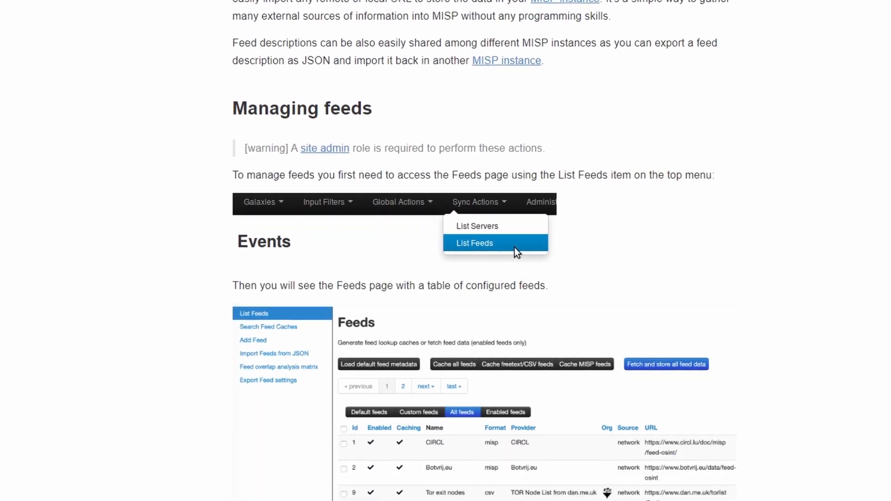
scroll("down", 3)
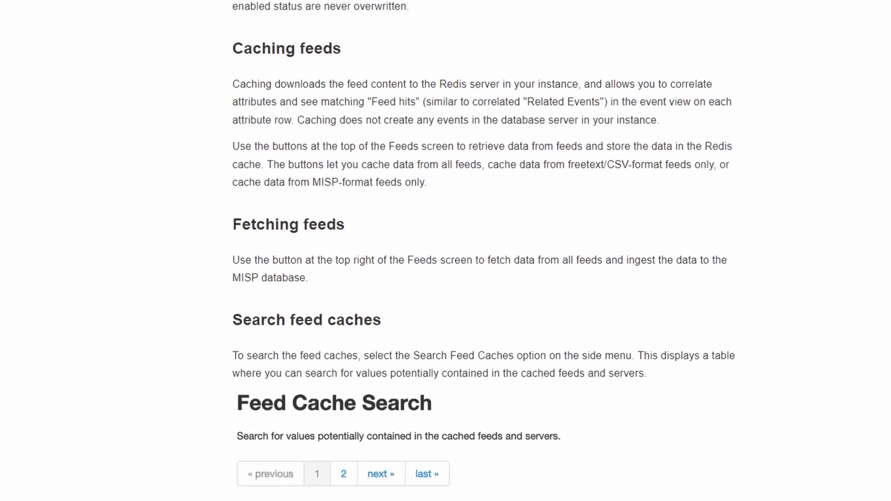
scroll("down", 3)
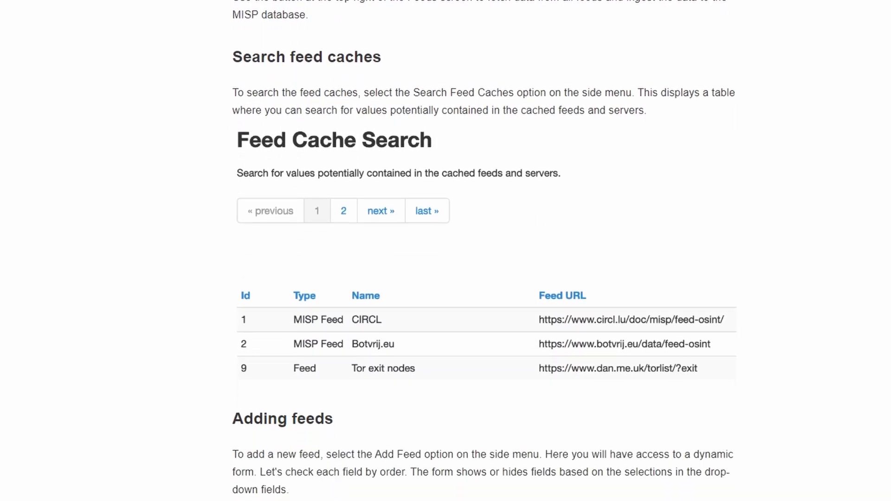
scroll("down", 3)
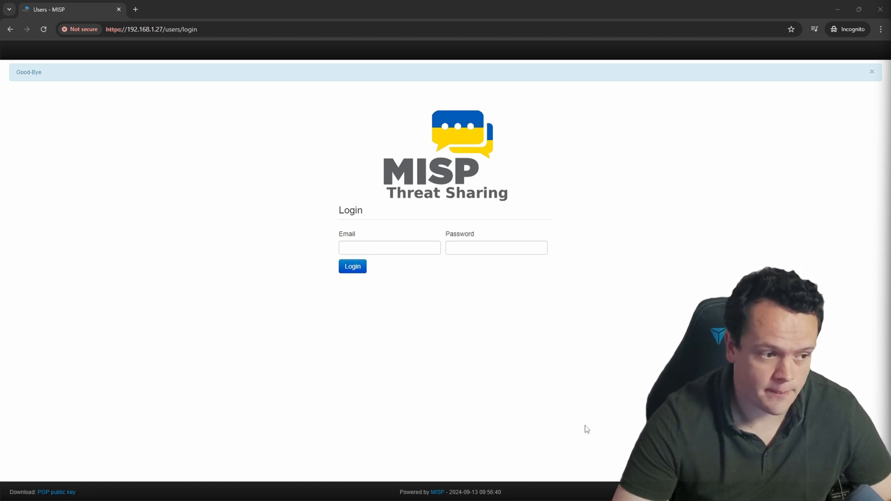
Sign in as admin and go to Sync Actions > Feeds, listing the lone CIRCL OSINT Feed.
type("admin@admin.test")
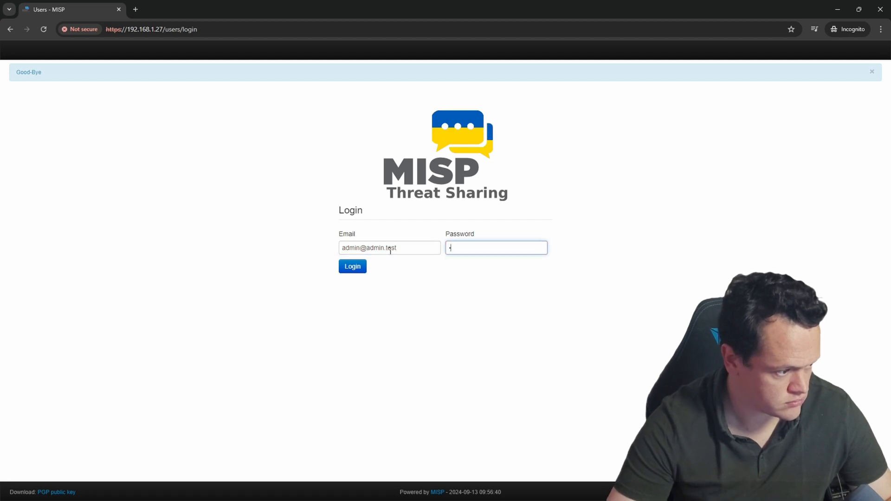
left_click(352, 266)
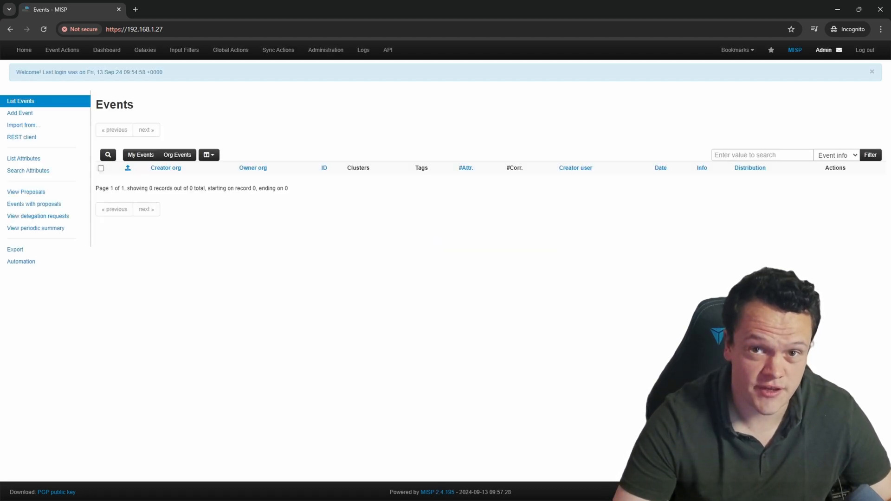
left_click(278, 49)
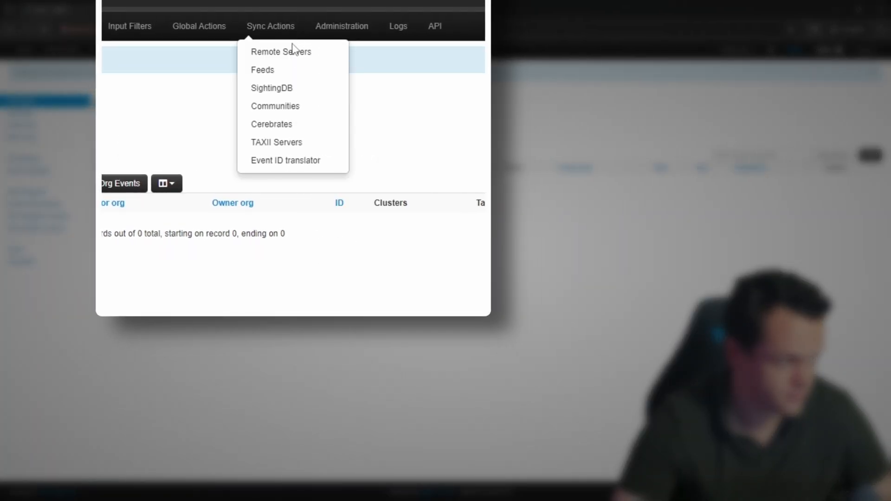
left_click(261, 69)
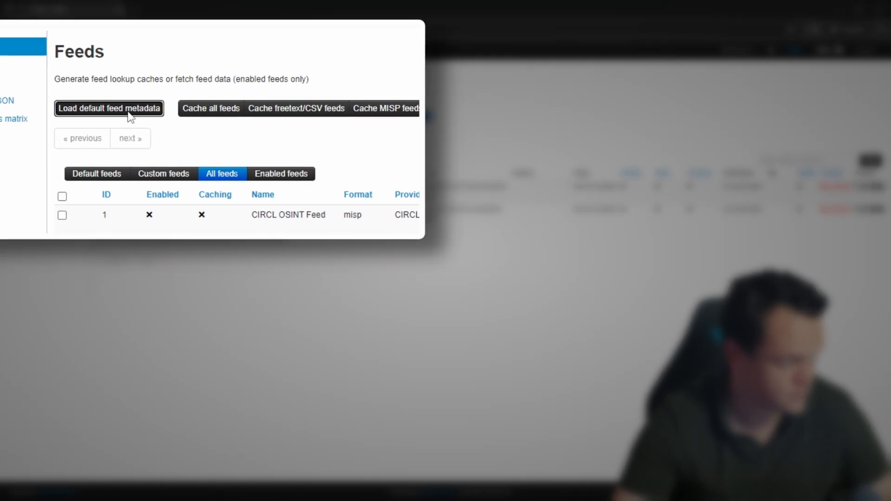
Load the default feed metadata so the feed list fills across five pages.
left_click(109, 109)
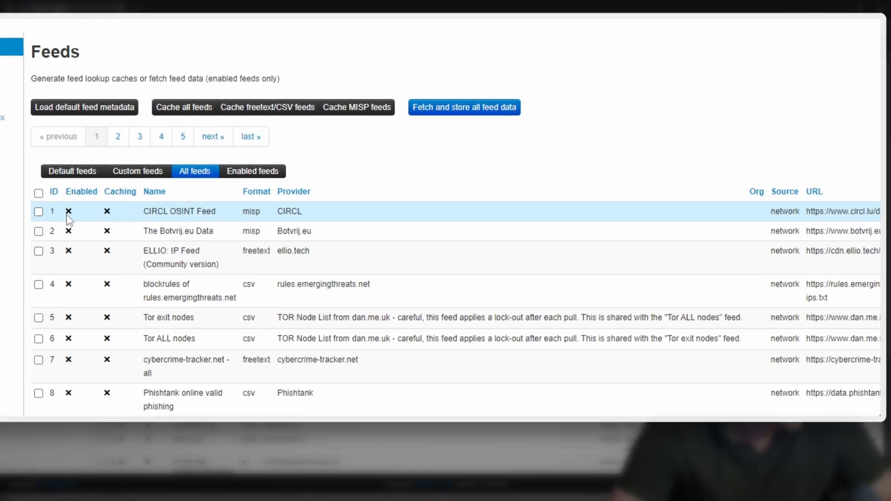
Enable the CIRCL OSINT Feed and turn on caching for it, confirming both prompts.
left_click(38, 212)
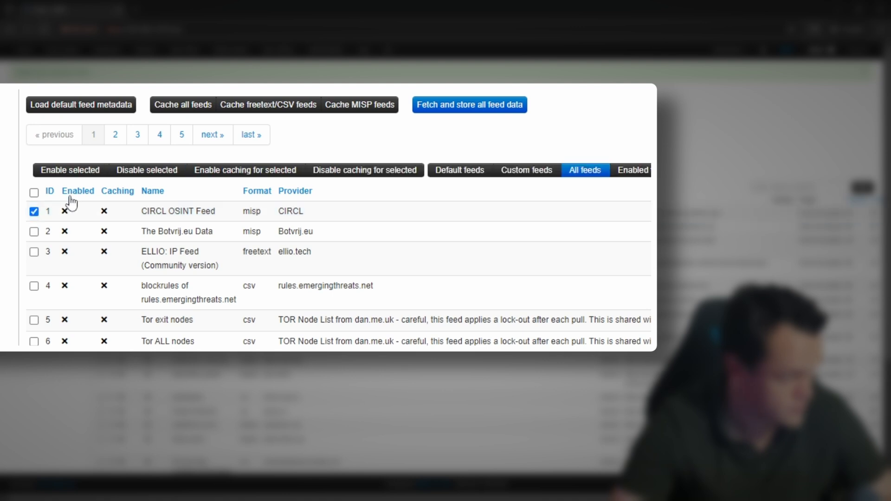
left_click(70, 170)
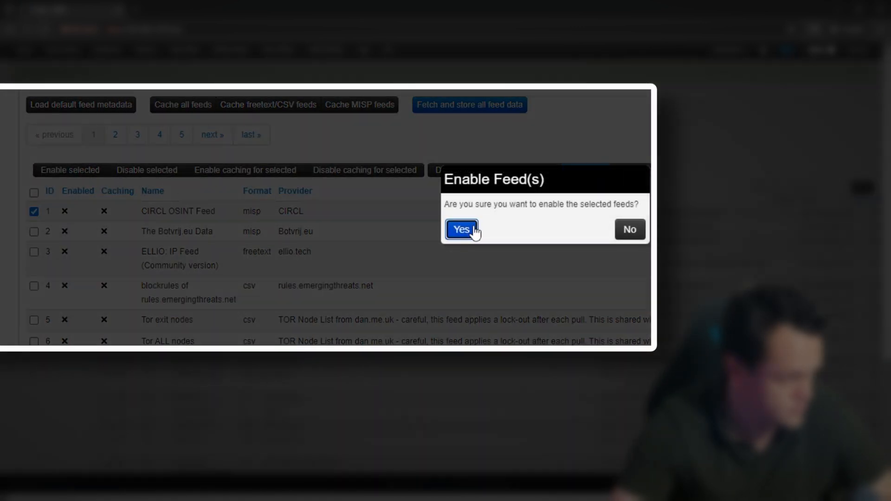
left_click(461, 230)
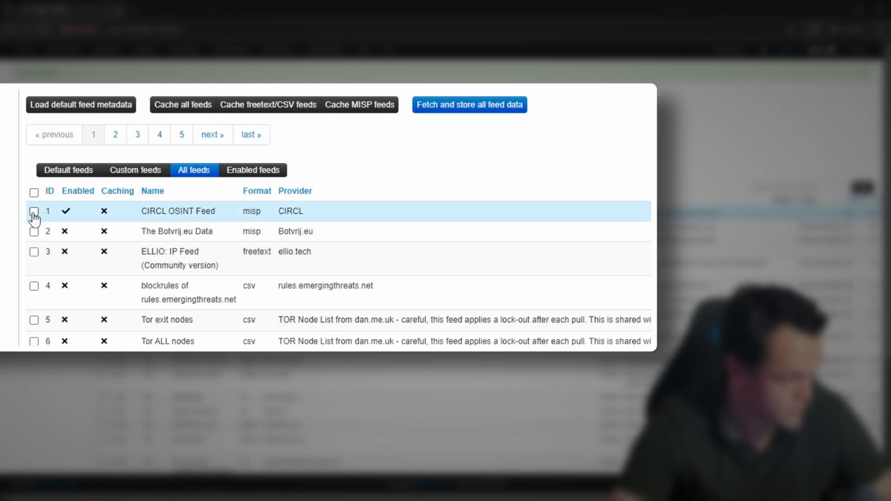
left_click(33, 211)
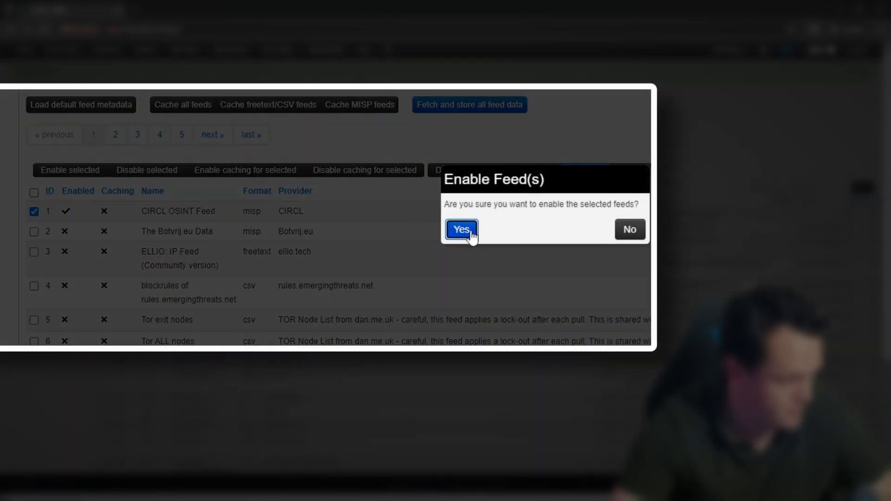
left_click(462, 230)
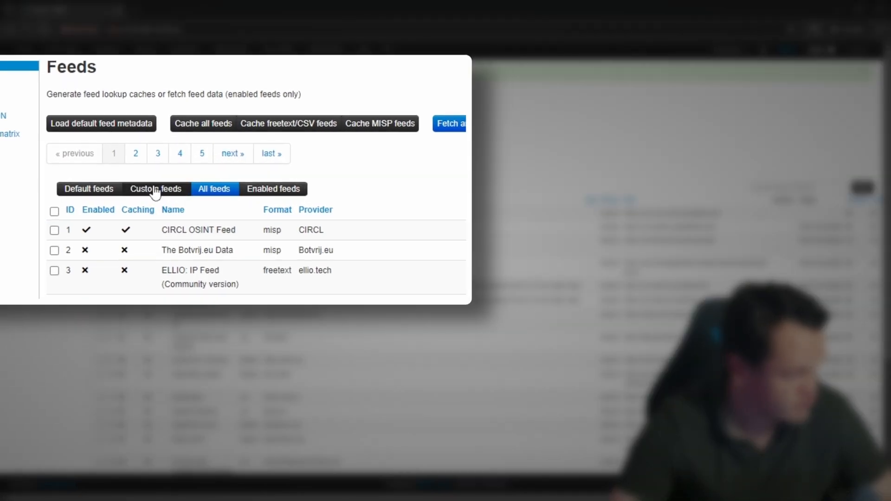
Filter the feed list to enabled feeds, showing only the CIRCL OSINT Feed.
left_click(273, 188)
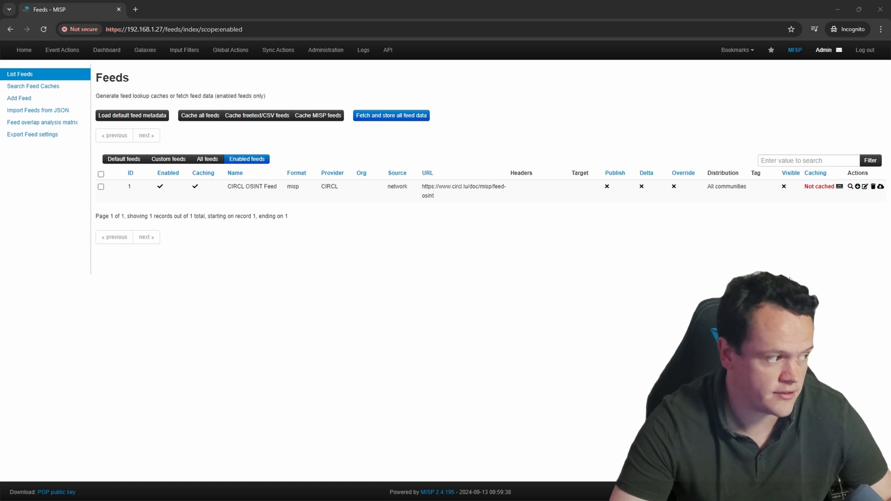
left_click(18, 98)
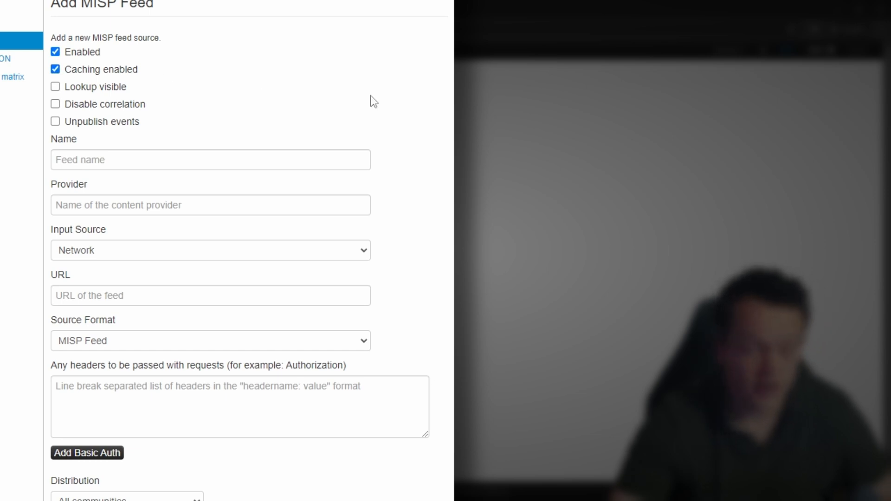
type("My Feed")
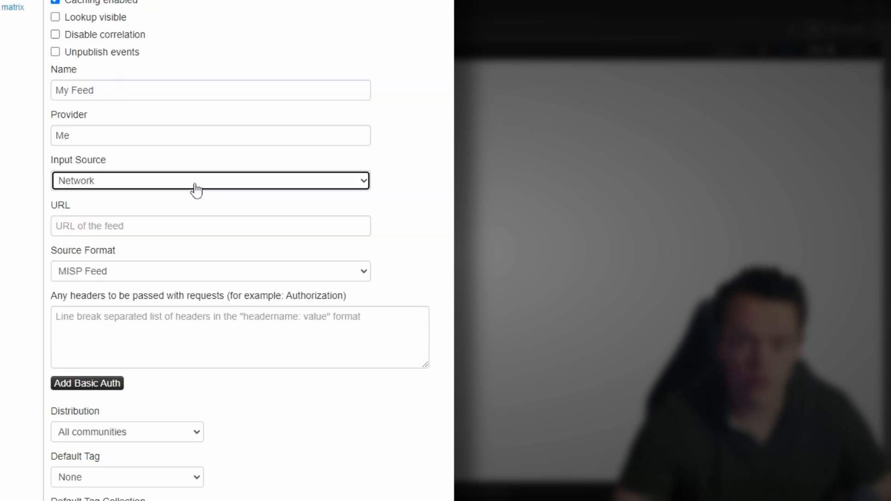
left_click(210, 180)
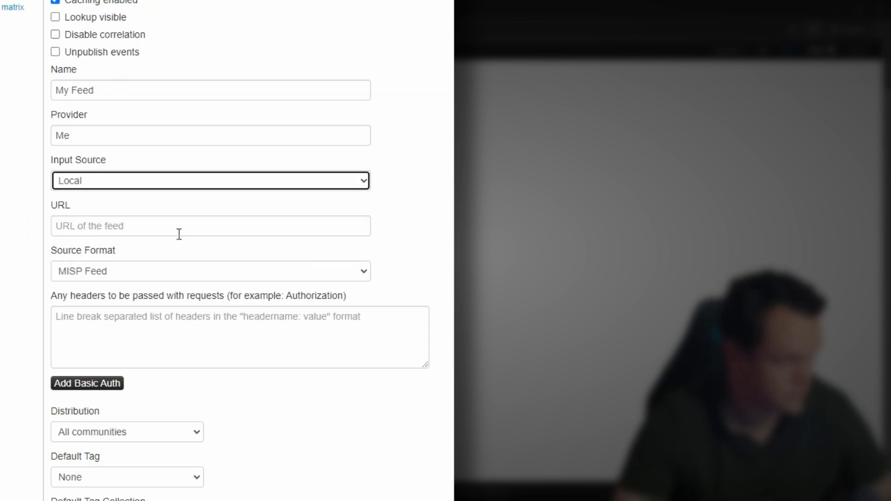
left_click(211, 226)
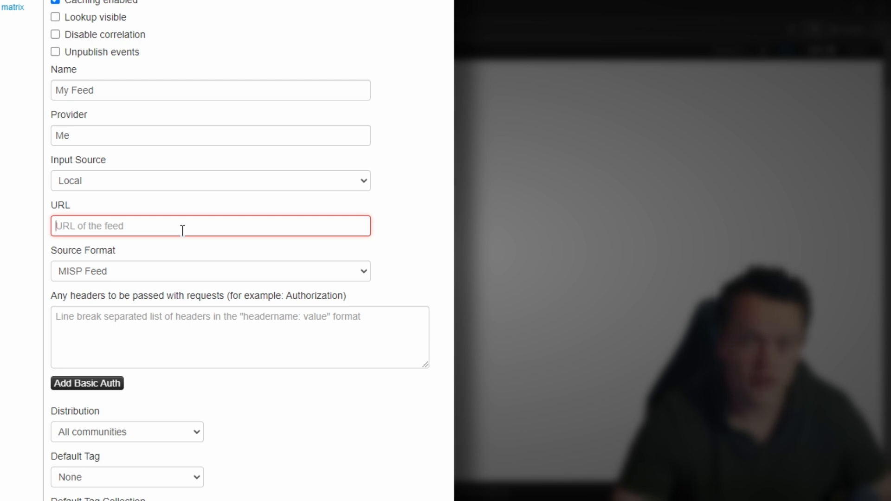
type("http://myfeed.com")
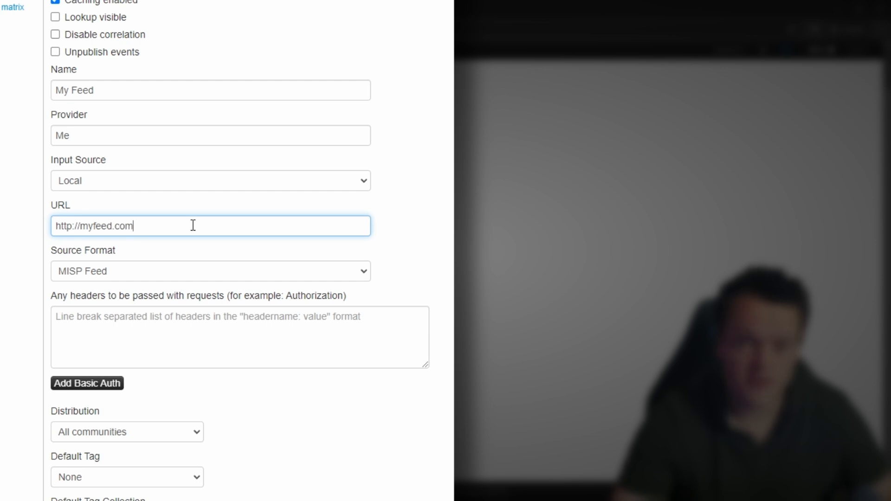
mouse_move(199, 284)
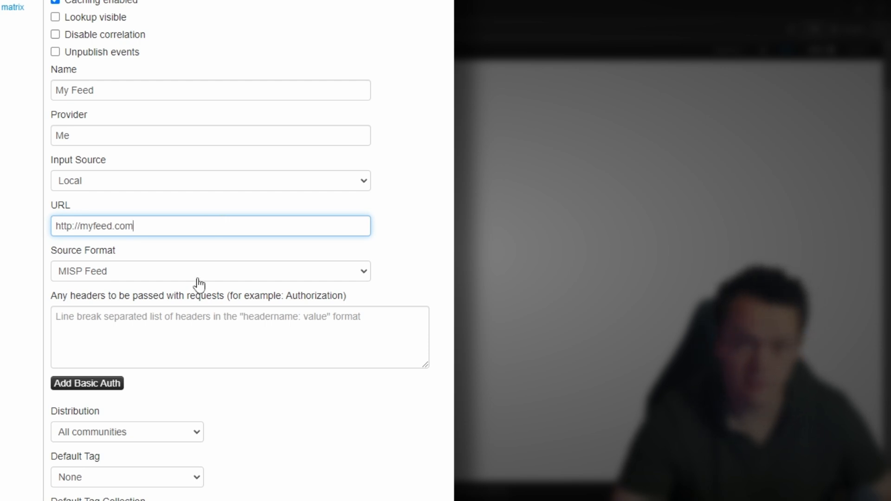
Set format Freetext Parsed Feed, distribution This community only, and the osint source-type default tag.
left_click(211, 271)
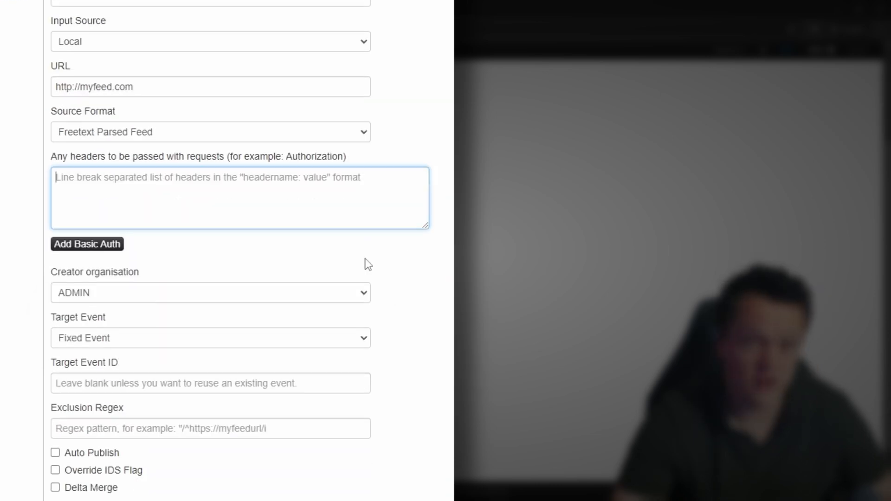
scroll("down", 3)
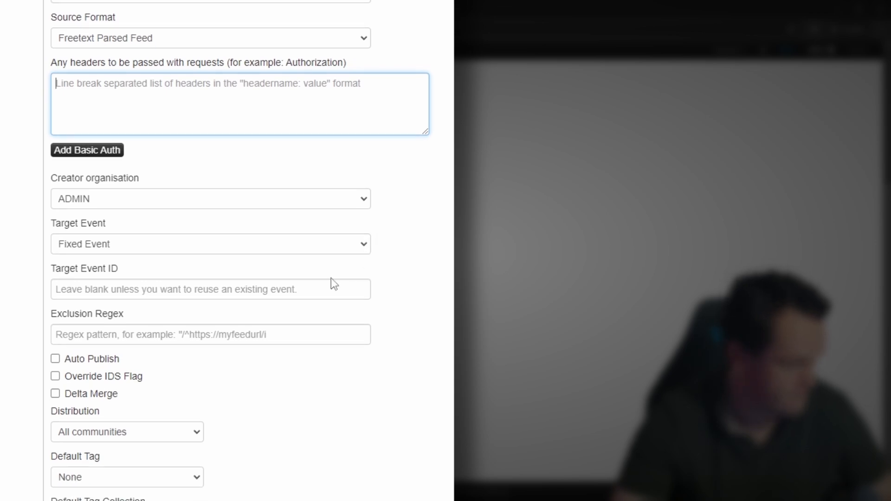
scroll("down", 3)
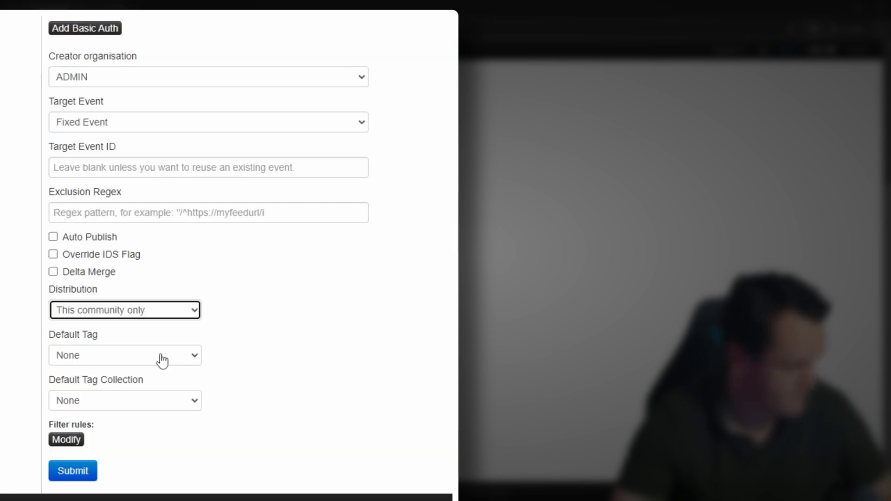
left_click(125, 355)
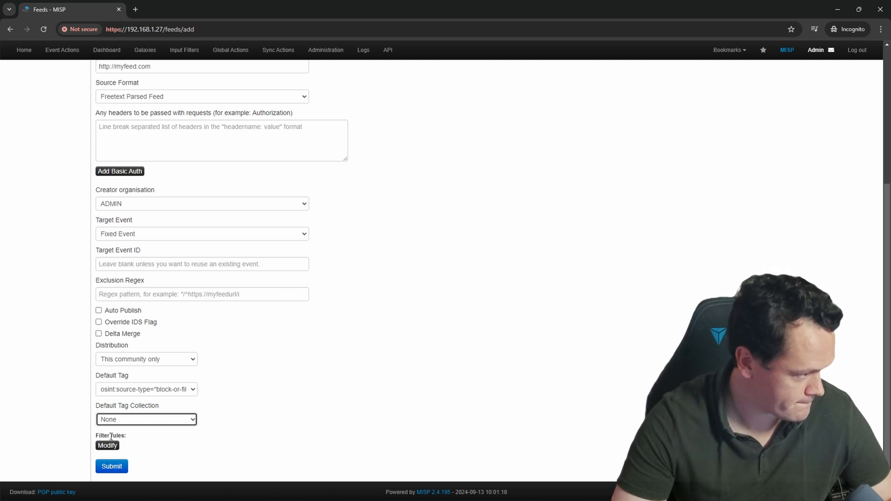
Submit My Feed so it appears enabled beside the now-cached CIRCL OSINT Feed.
left_click(112, 466)
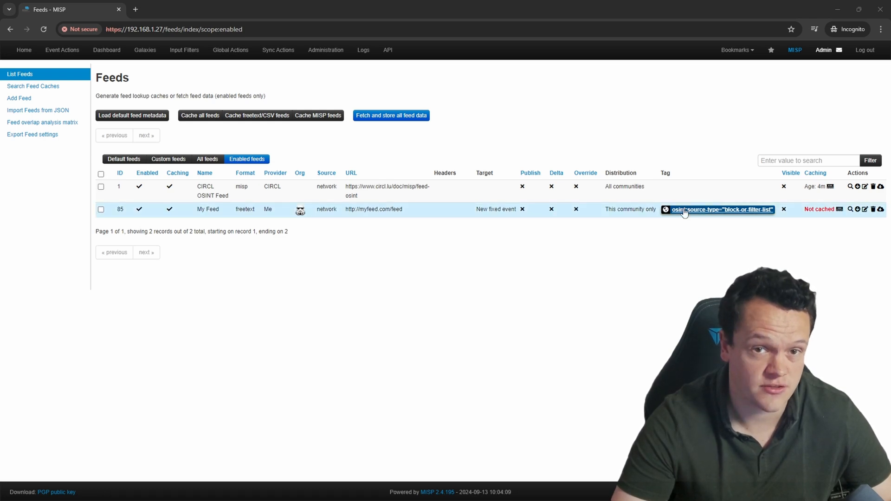
Browse Administration > Add Organisations, then switch to the circl.lu administration documentation.
left_click(326, 49)
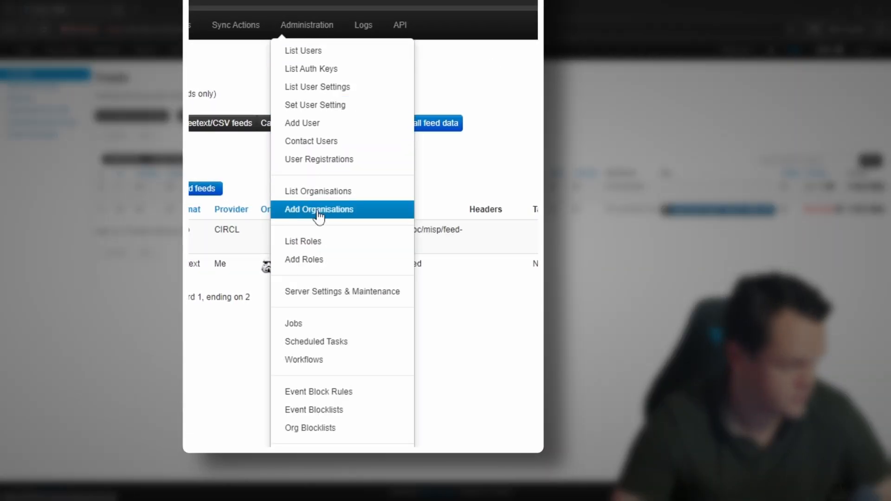
left_click(315, 341)
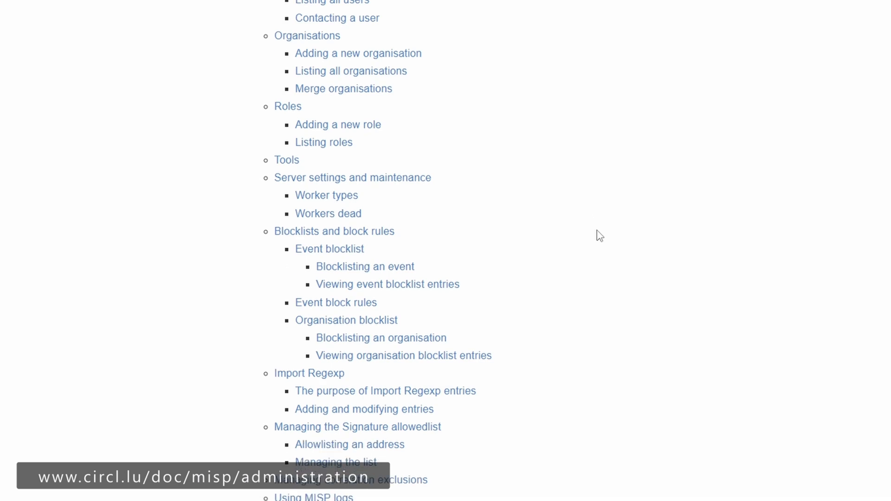
Scroll to 'Automating certain console tasks' with the feed caching and fetching commands.
scroll("down", 3)
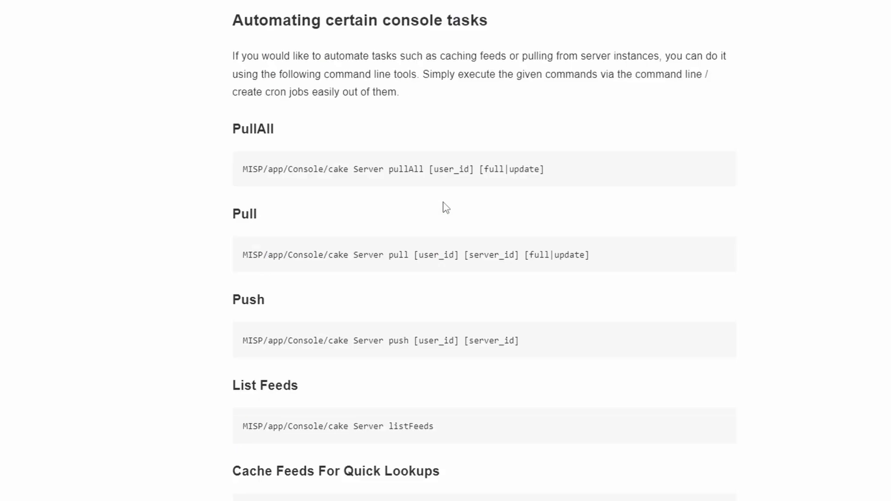
scroll("down", 3)
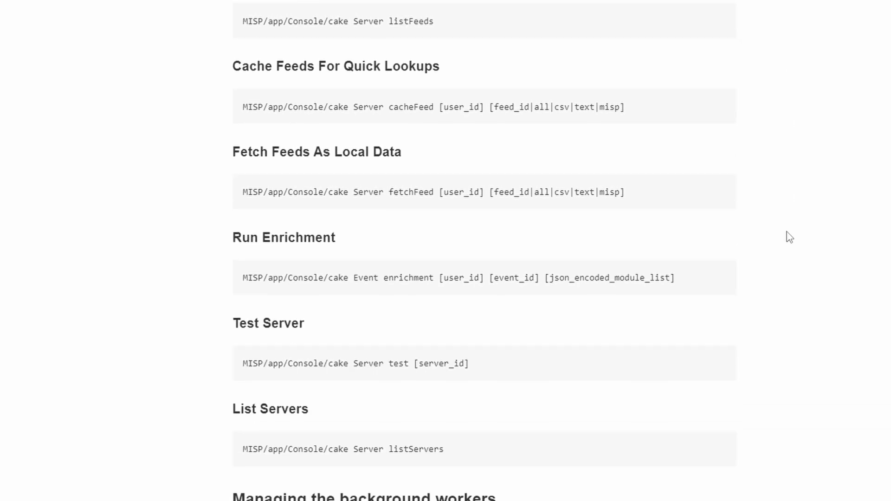